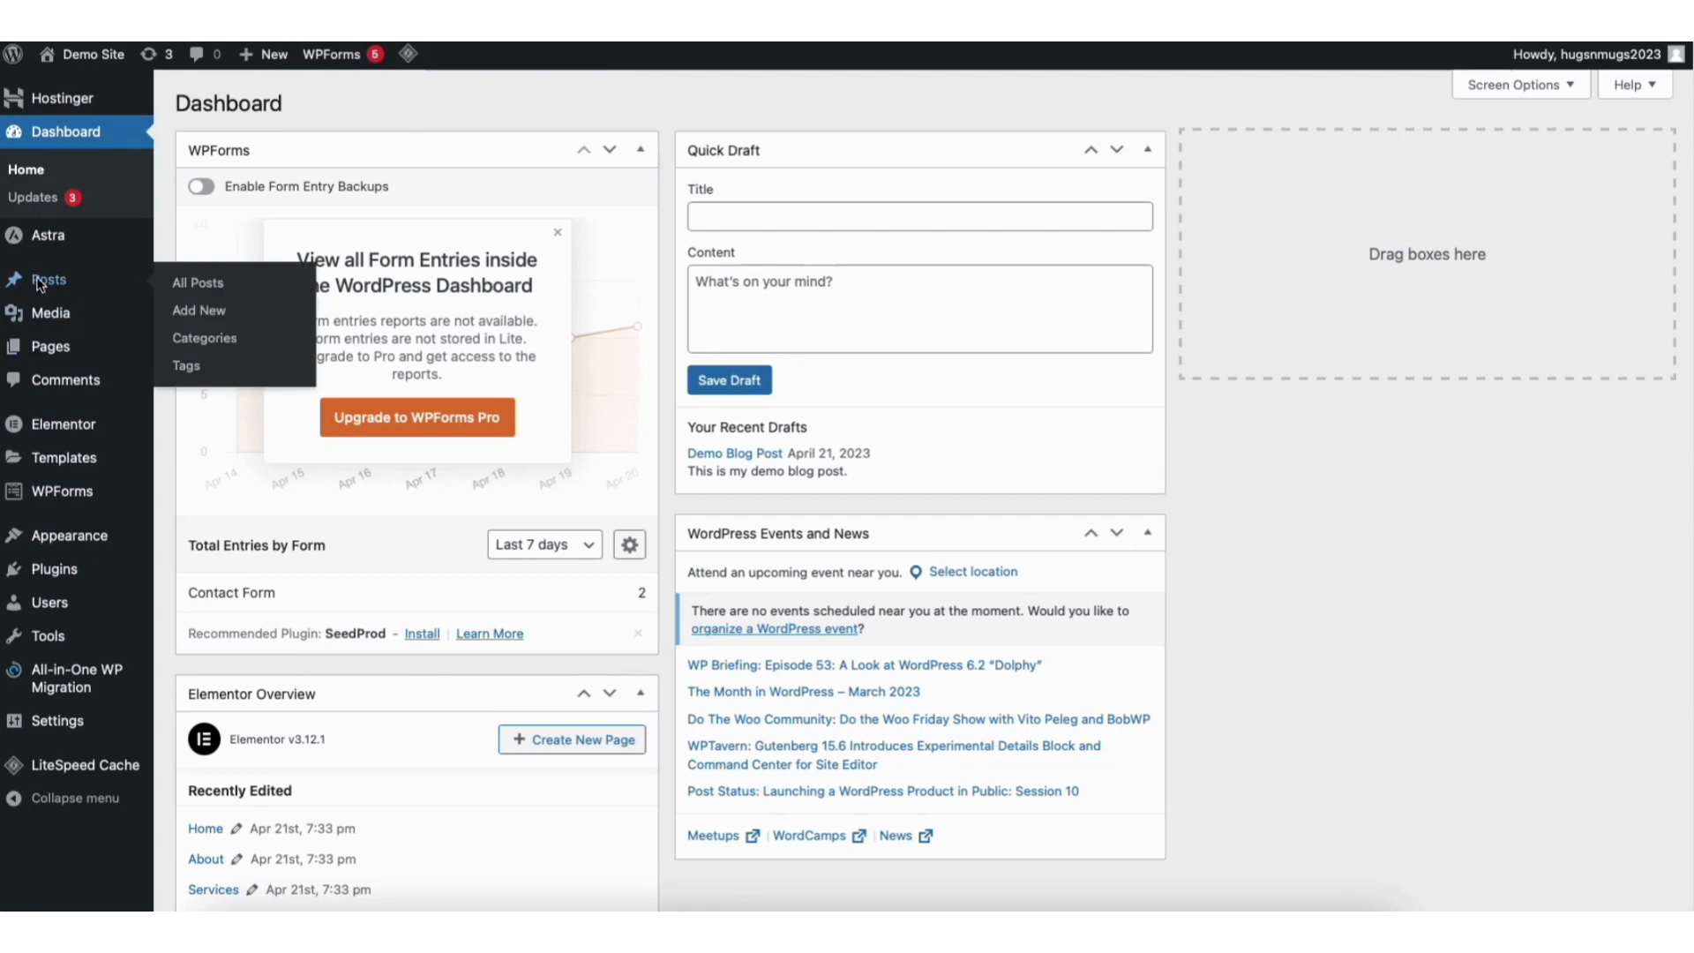
- Go to All Posts from the Posts menu in the admin sidebar
left_click(198, 282)
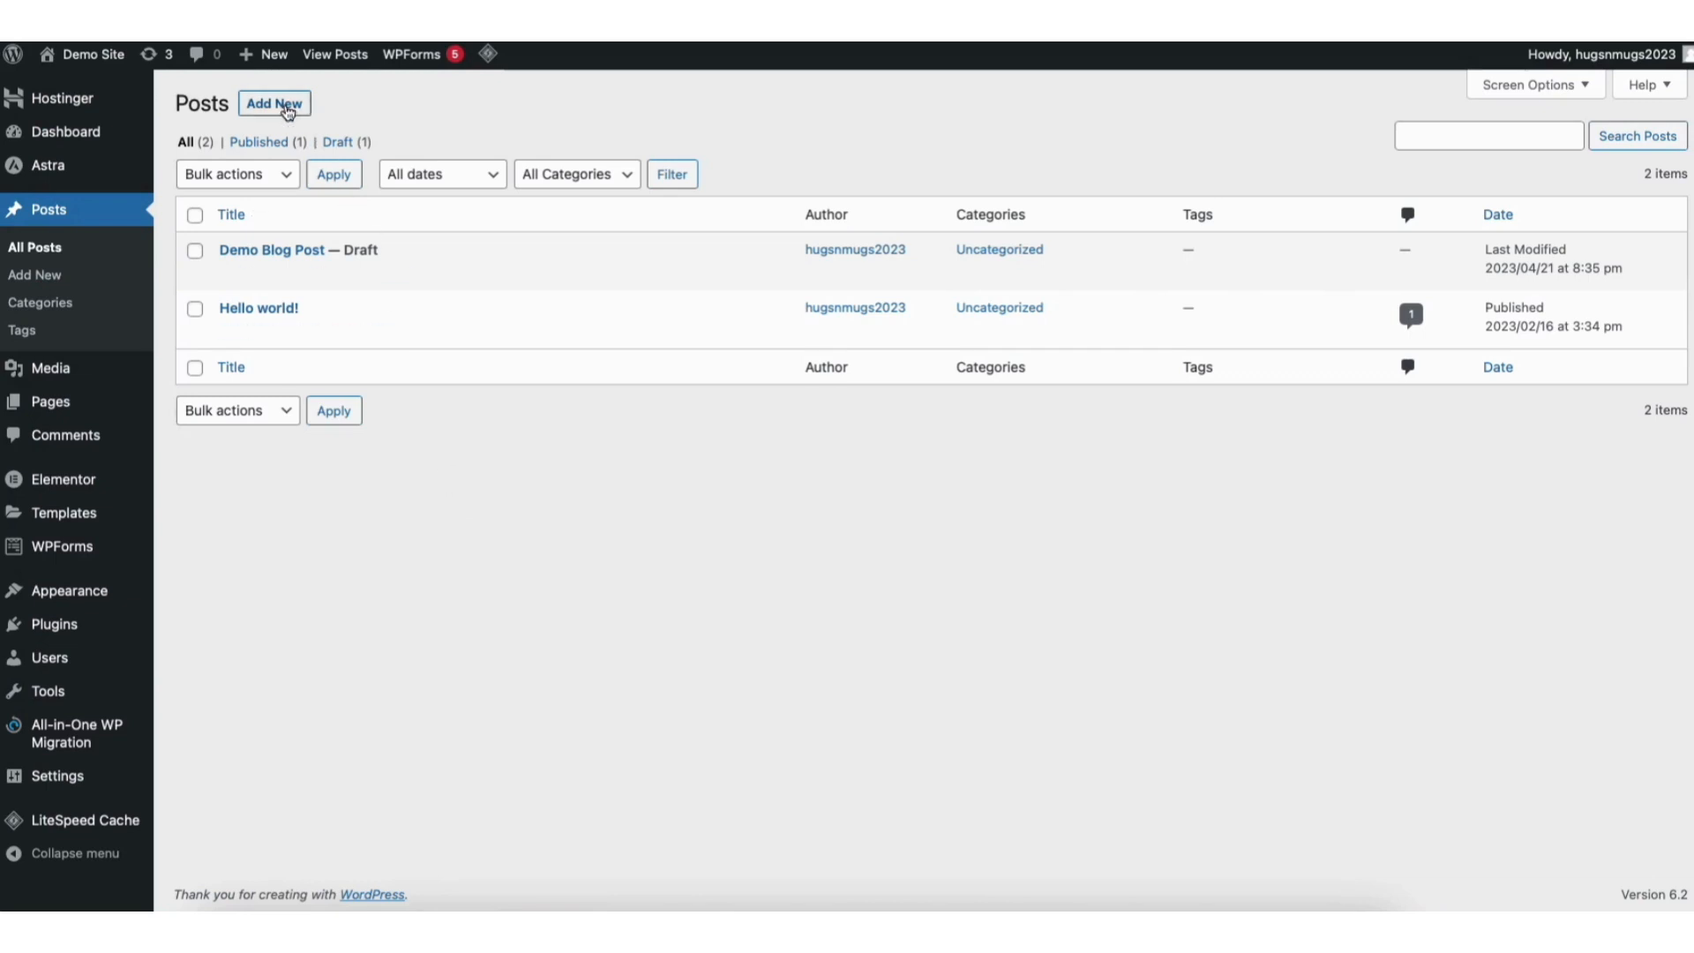
mouse_move(365, 249)
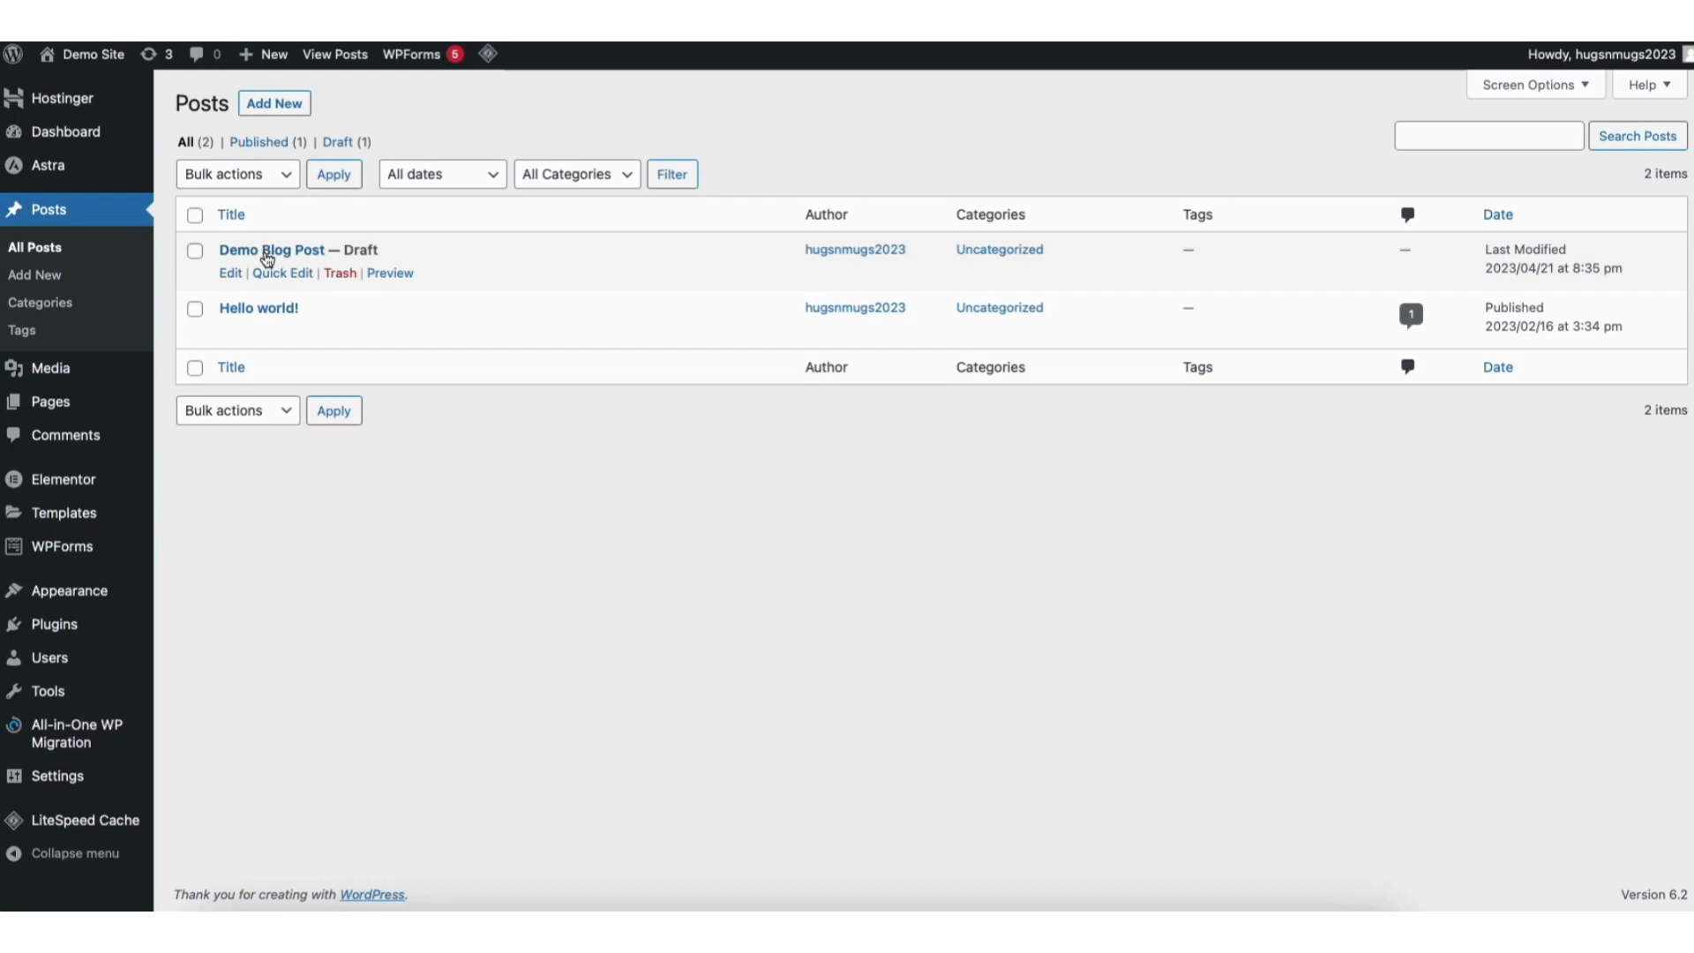
- Open the 'Demo Blog Post' draft from the posts list
left_click(274, 250)
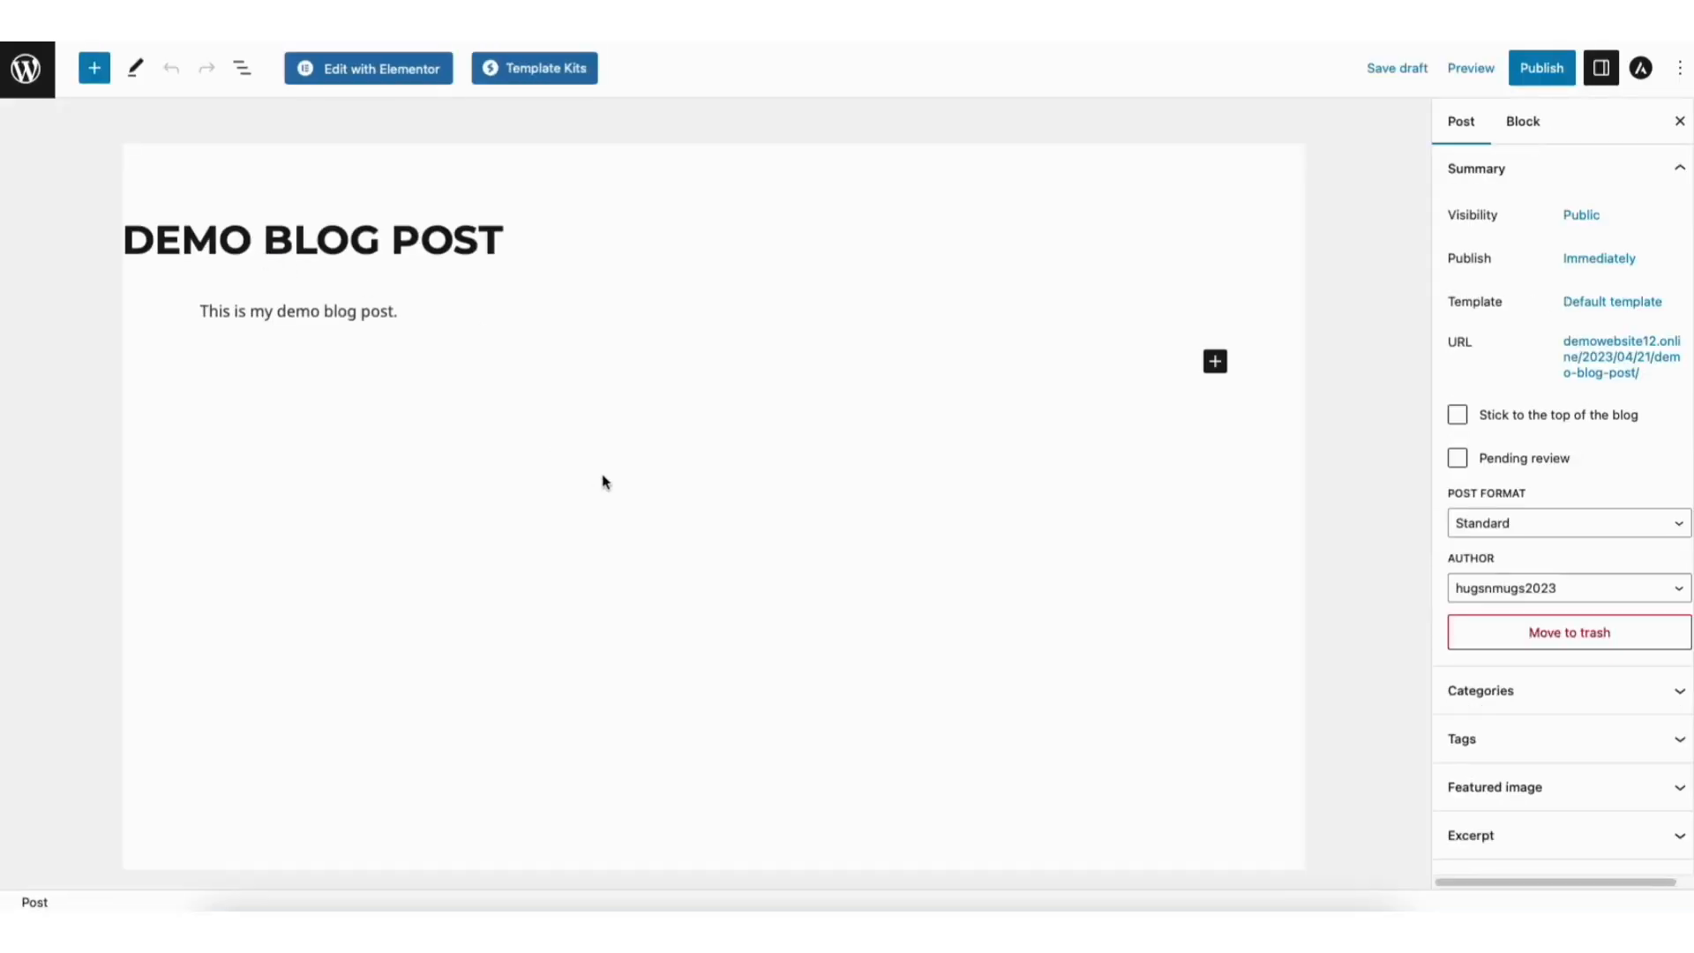
mouse_move(619, 475)
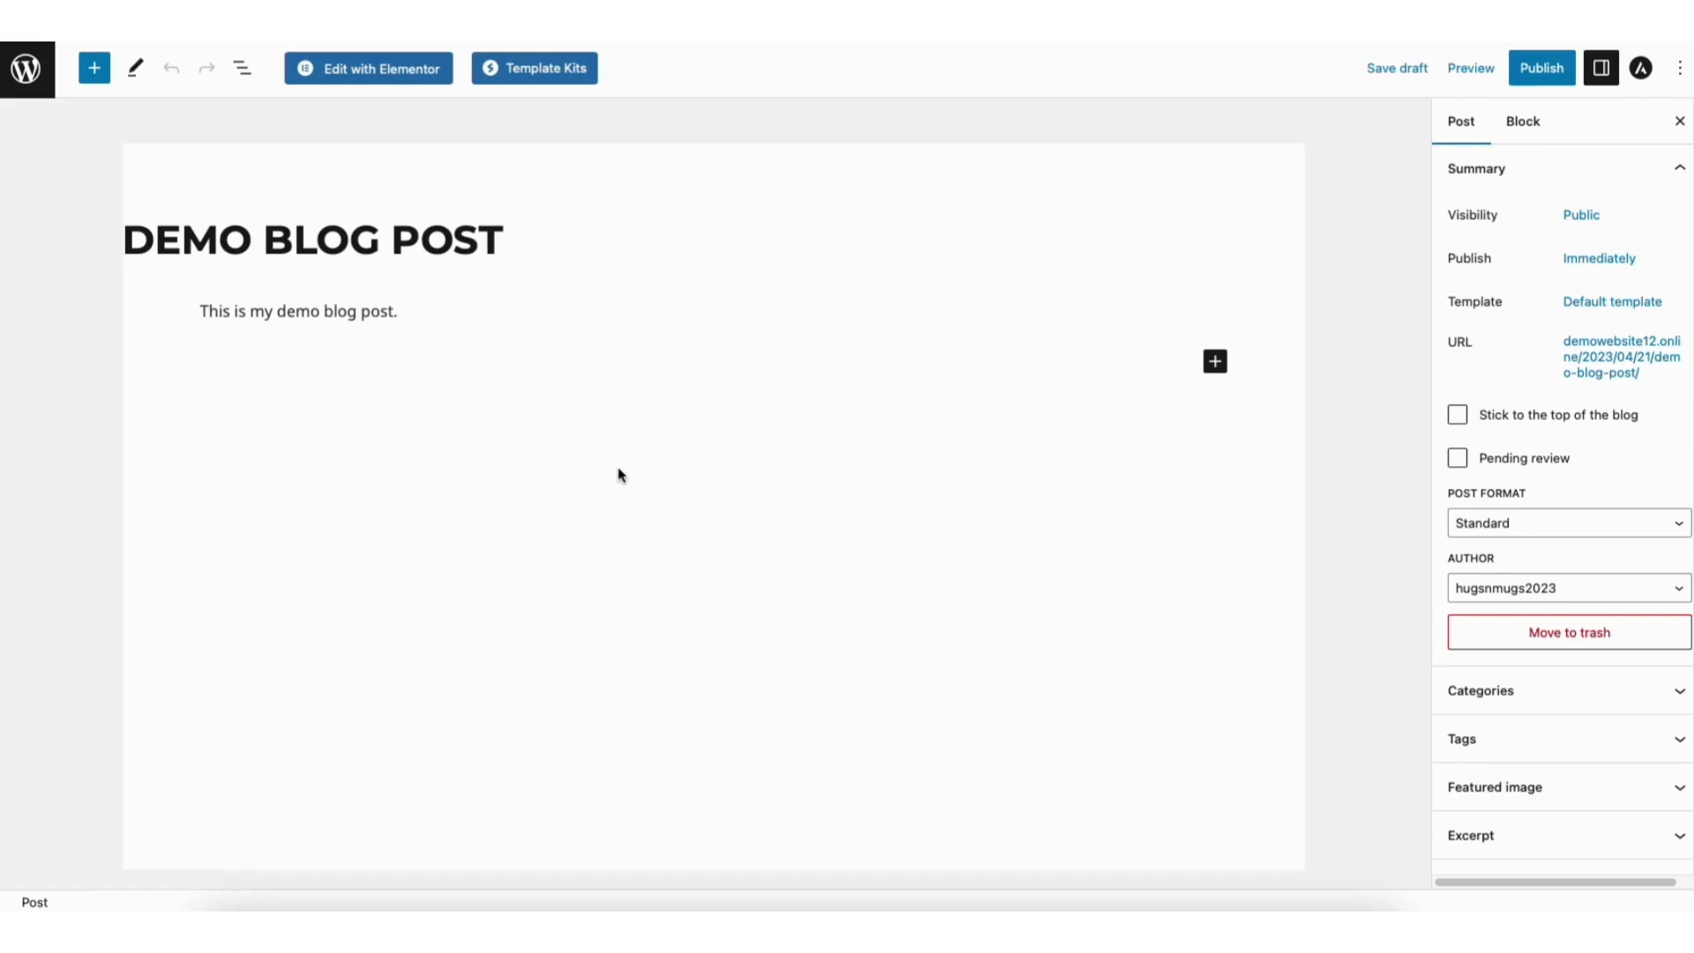
mouse_move(1352, 212)
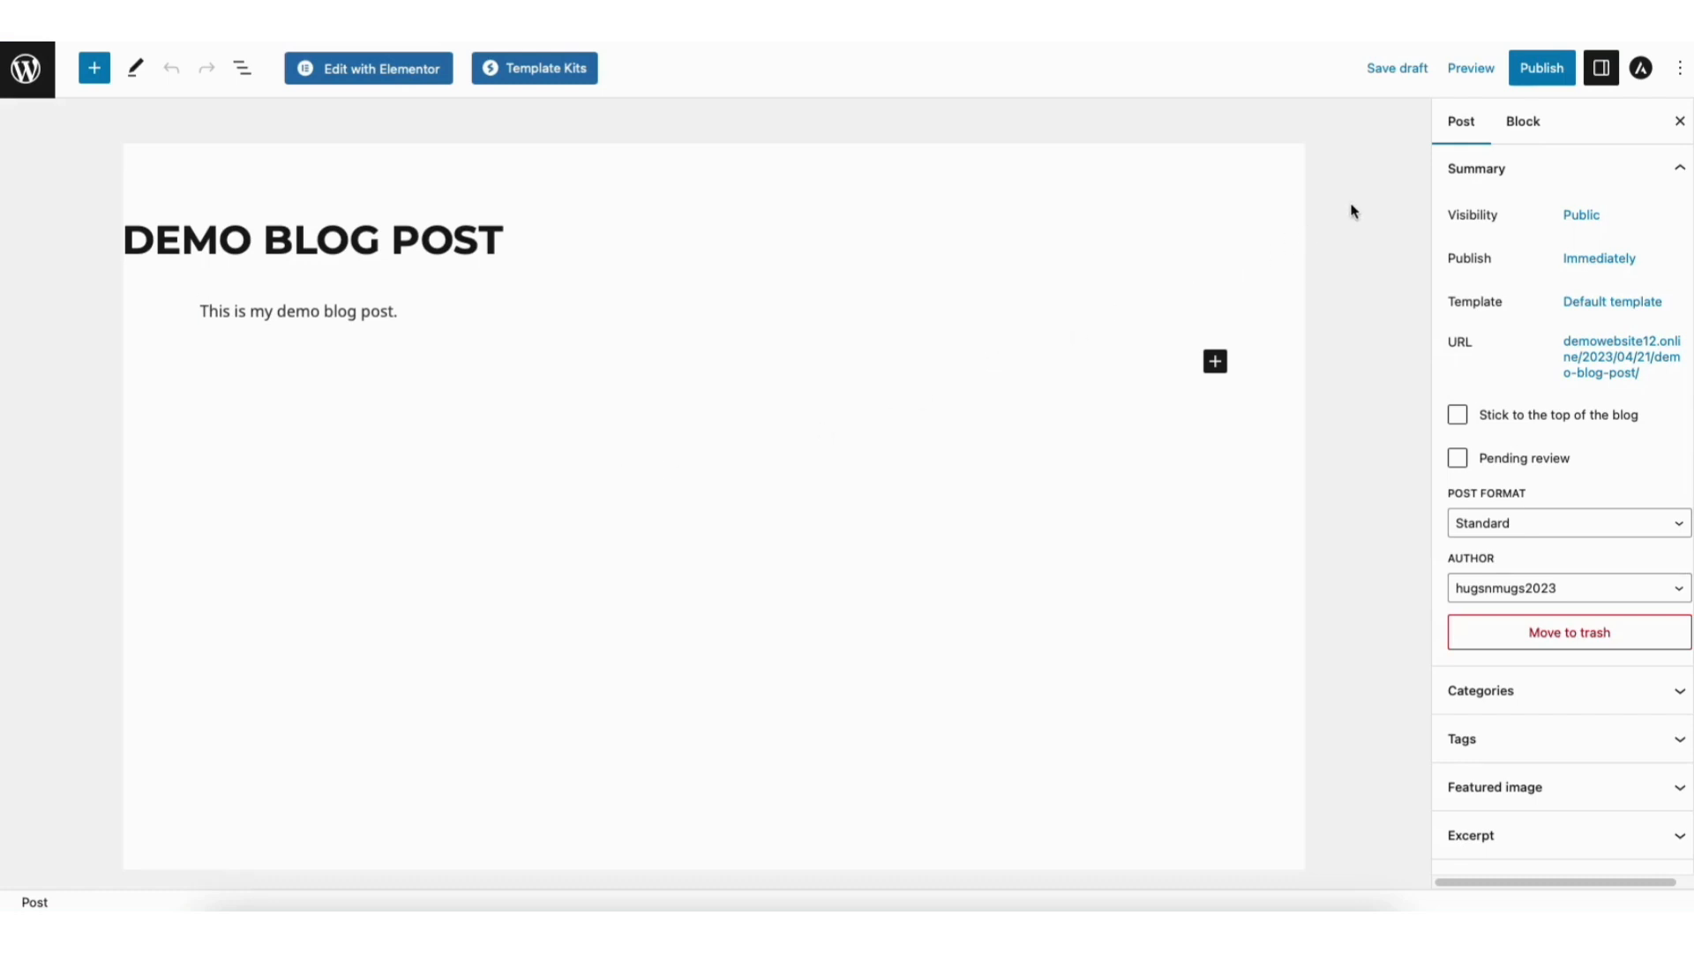
mouse_move(1524, 121)
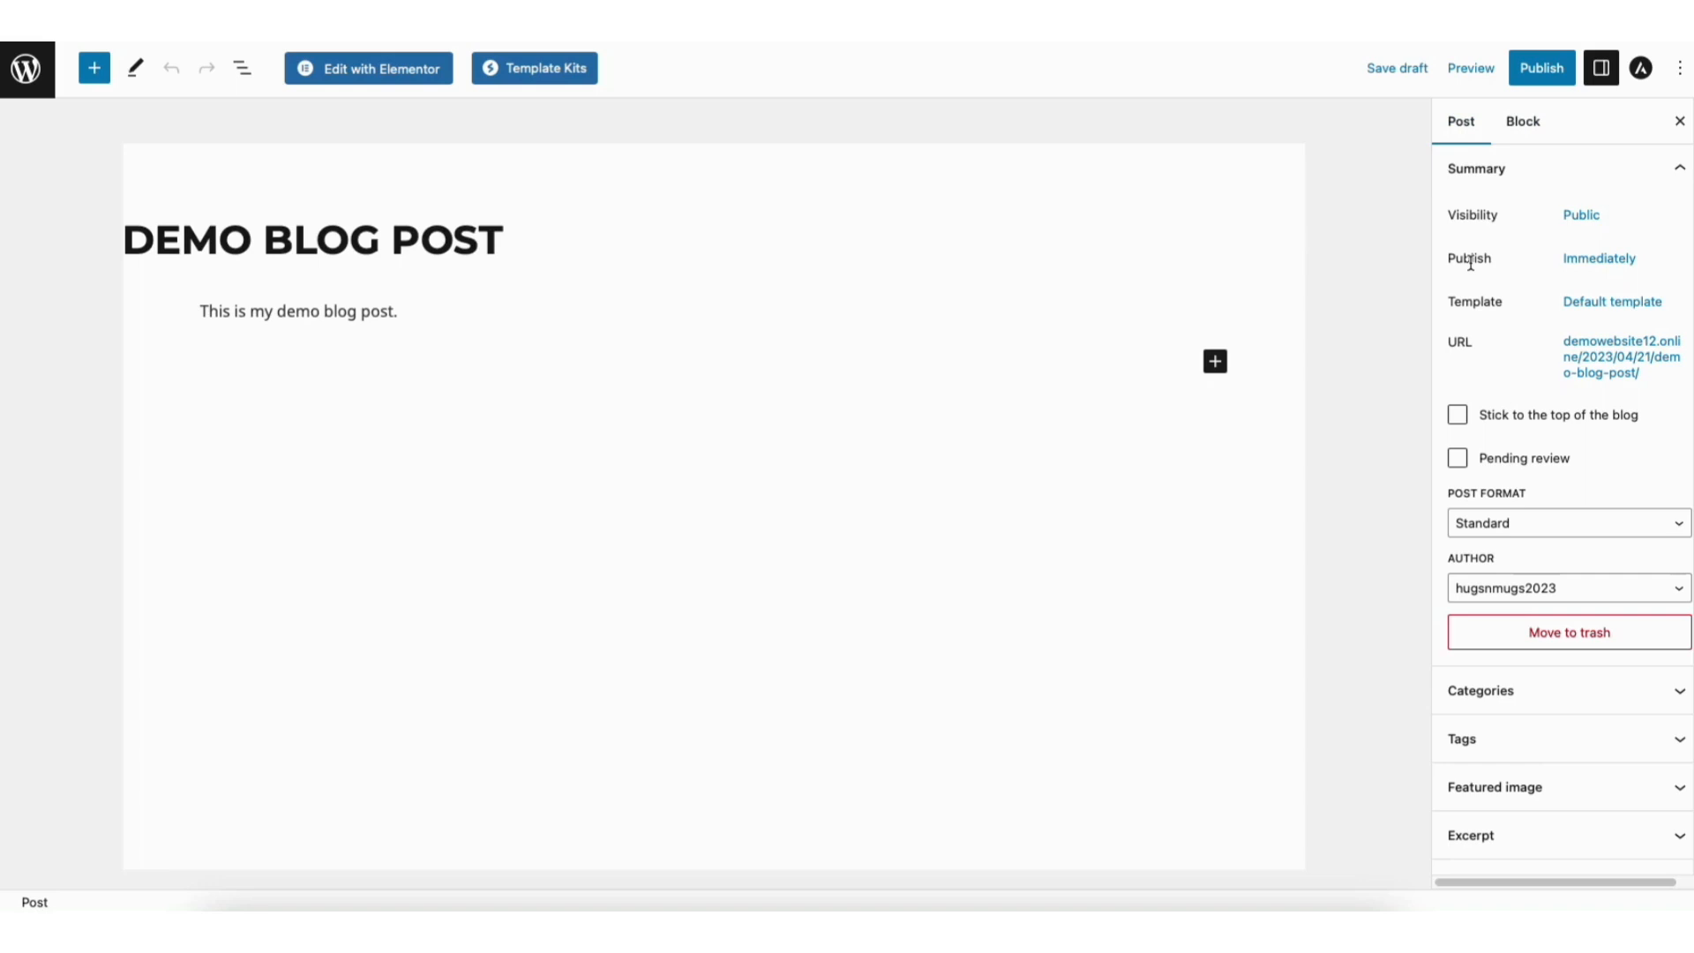
mouse_move(1600, 258)
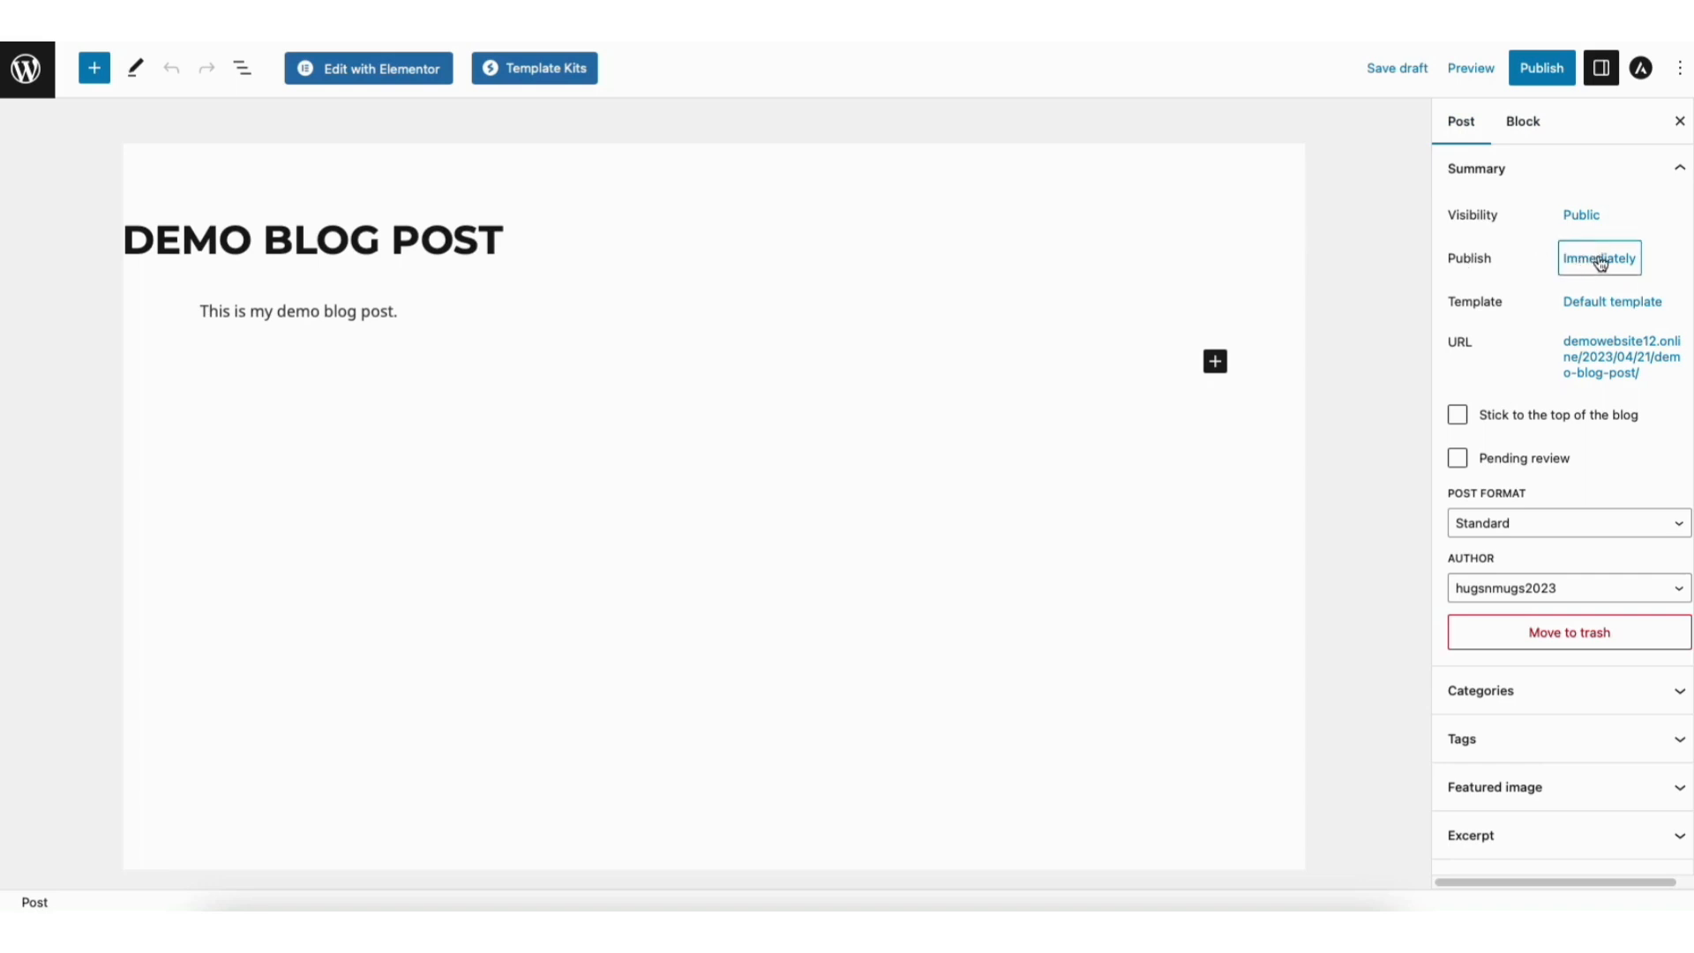
mouse_move(1600, 258)
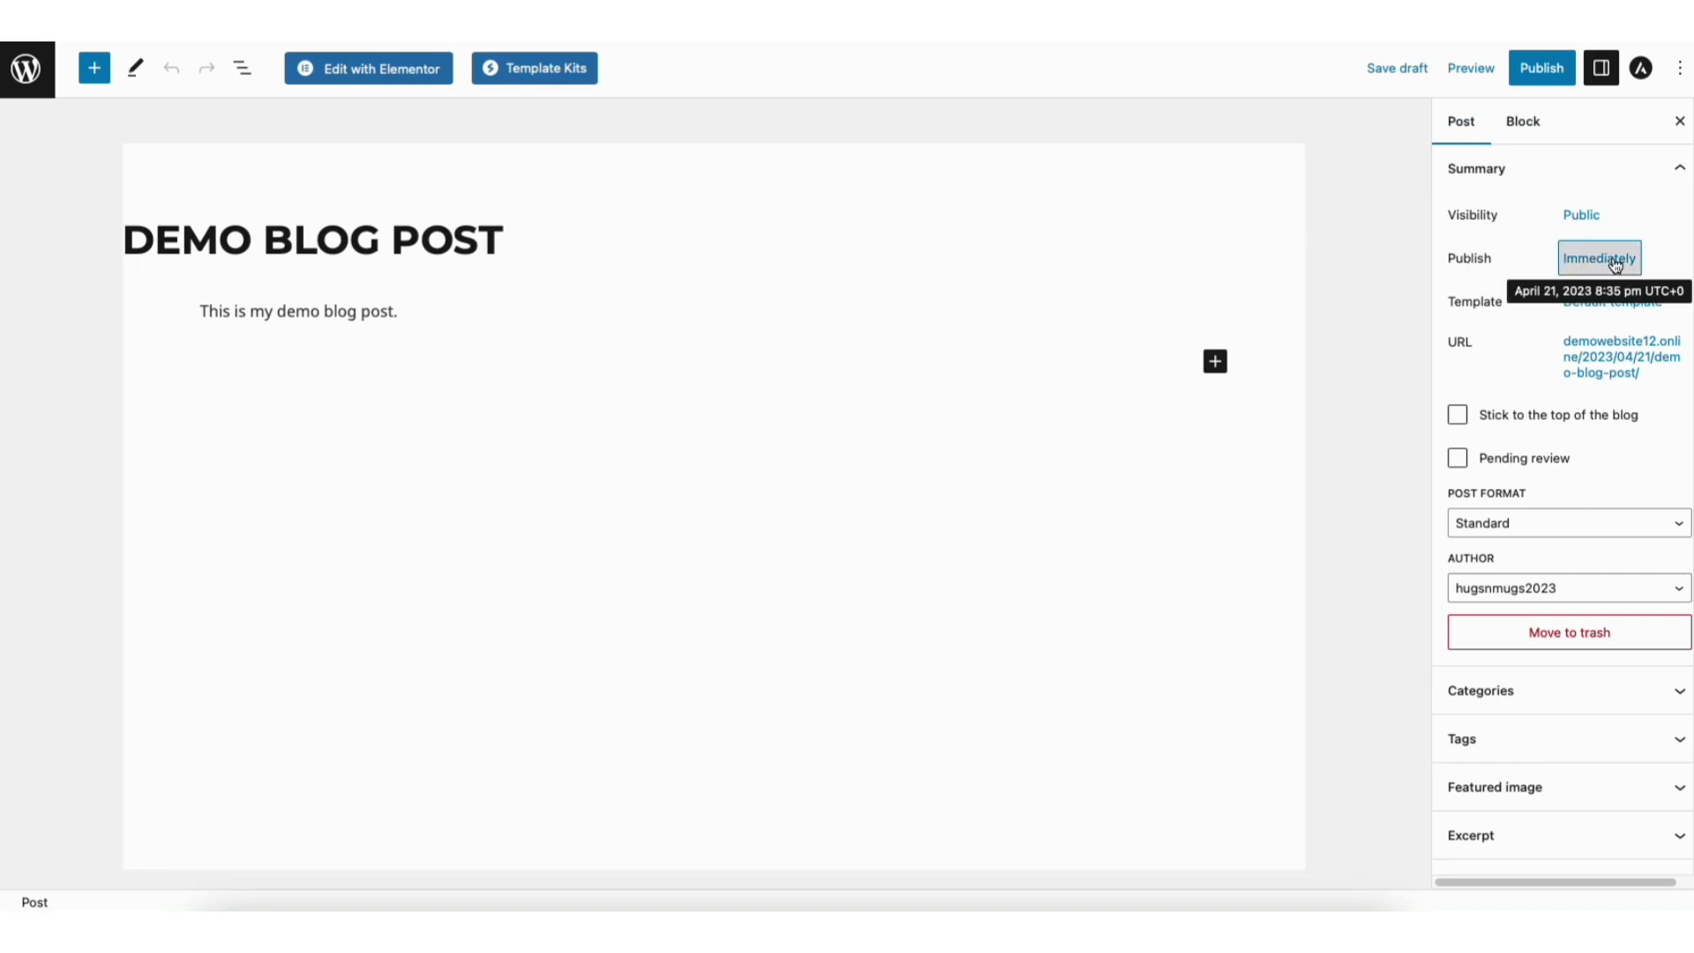
- Set the publish date to April 26, 2023 at 9:35 pm
left_click(1599, 257)
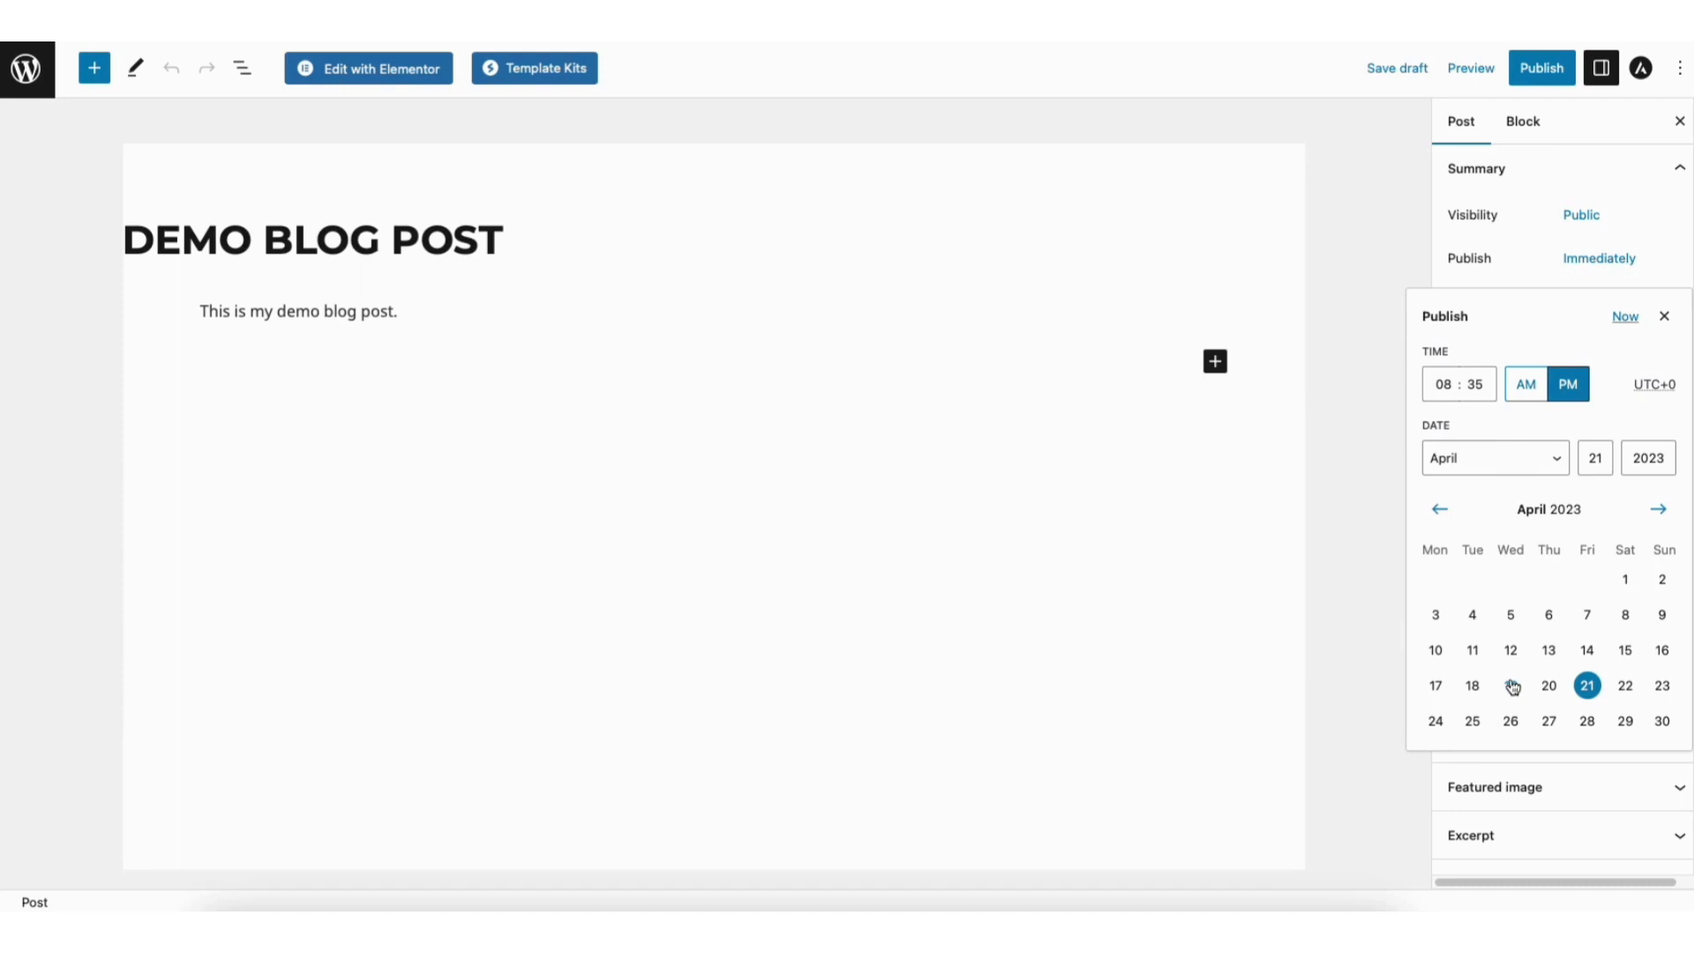
mouse_move(1434, 456)
type("09")
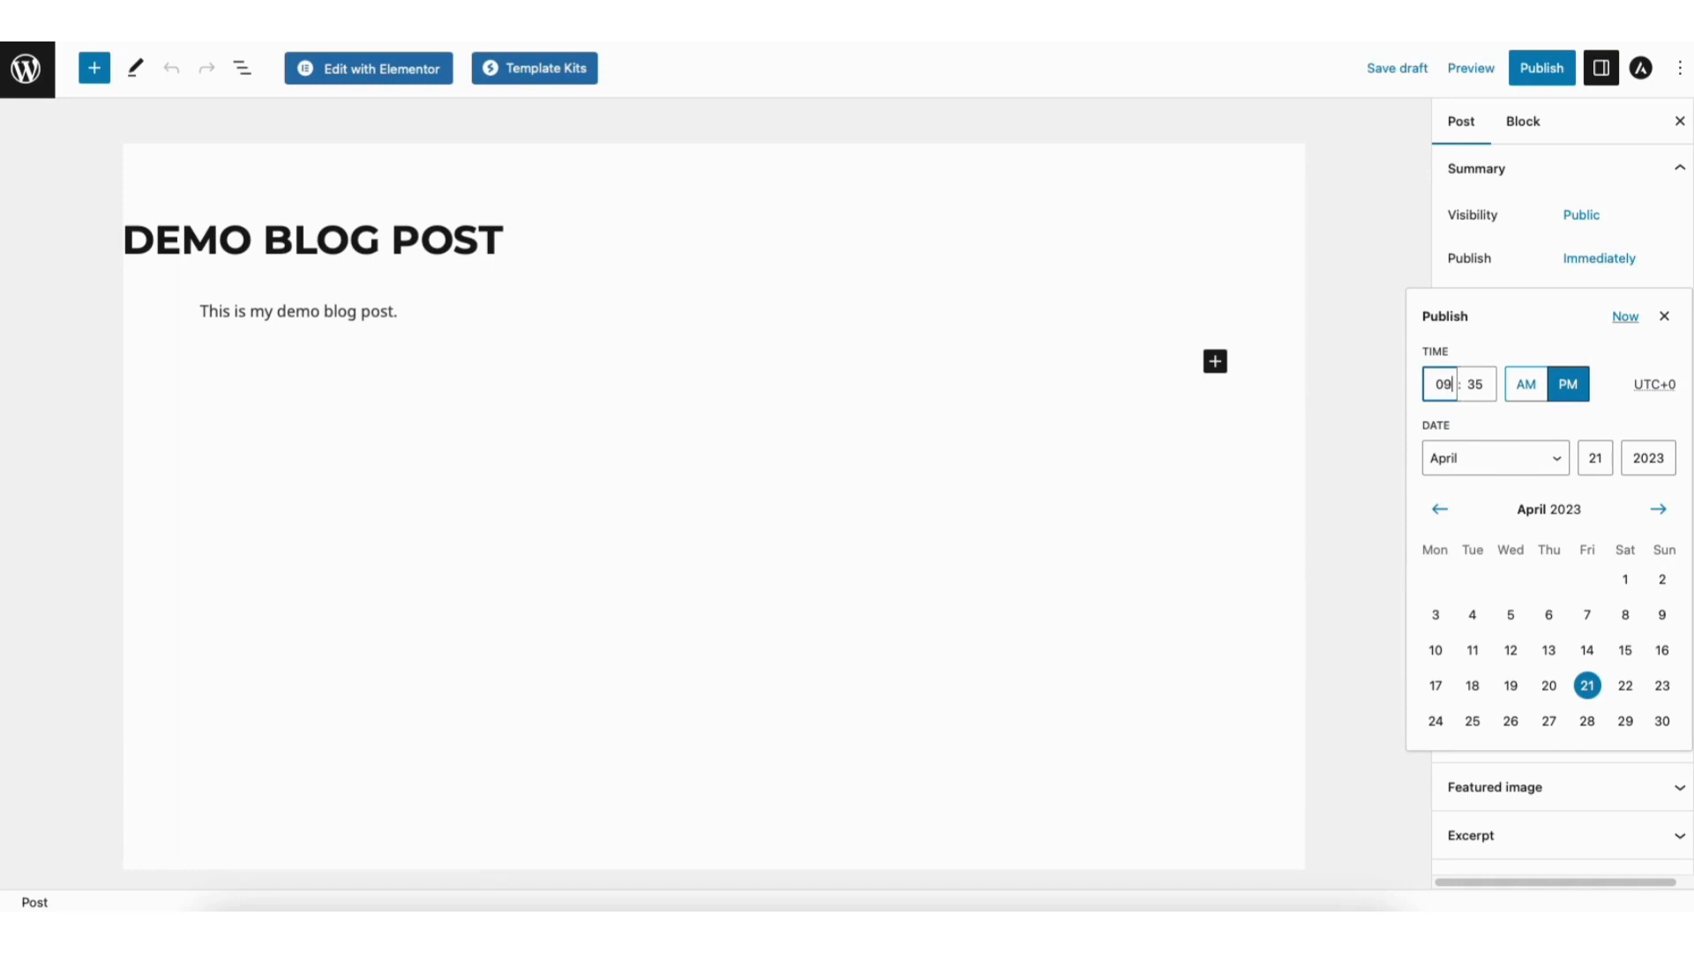
mouse_move(1510, 721)
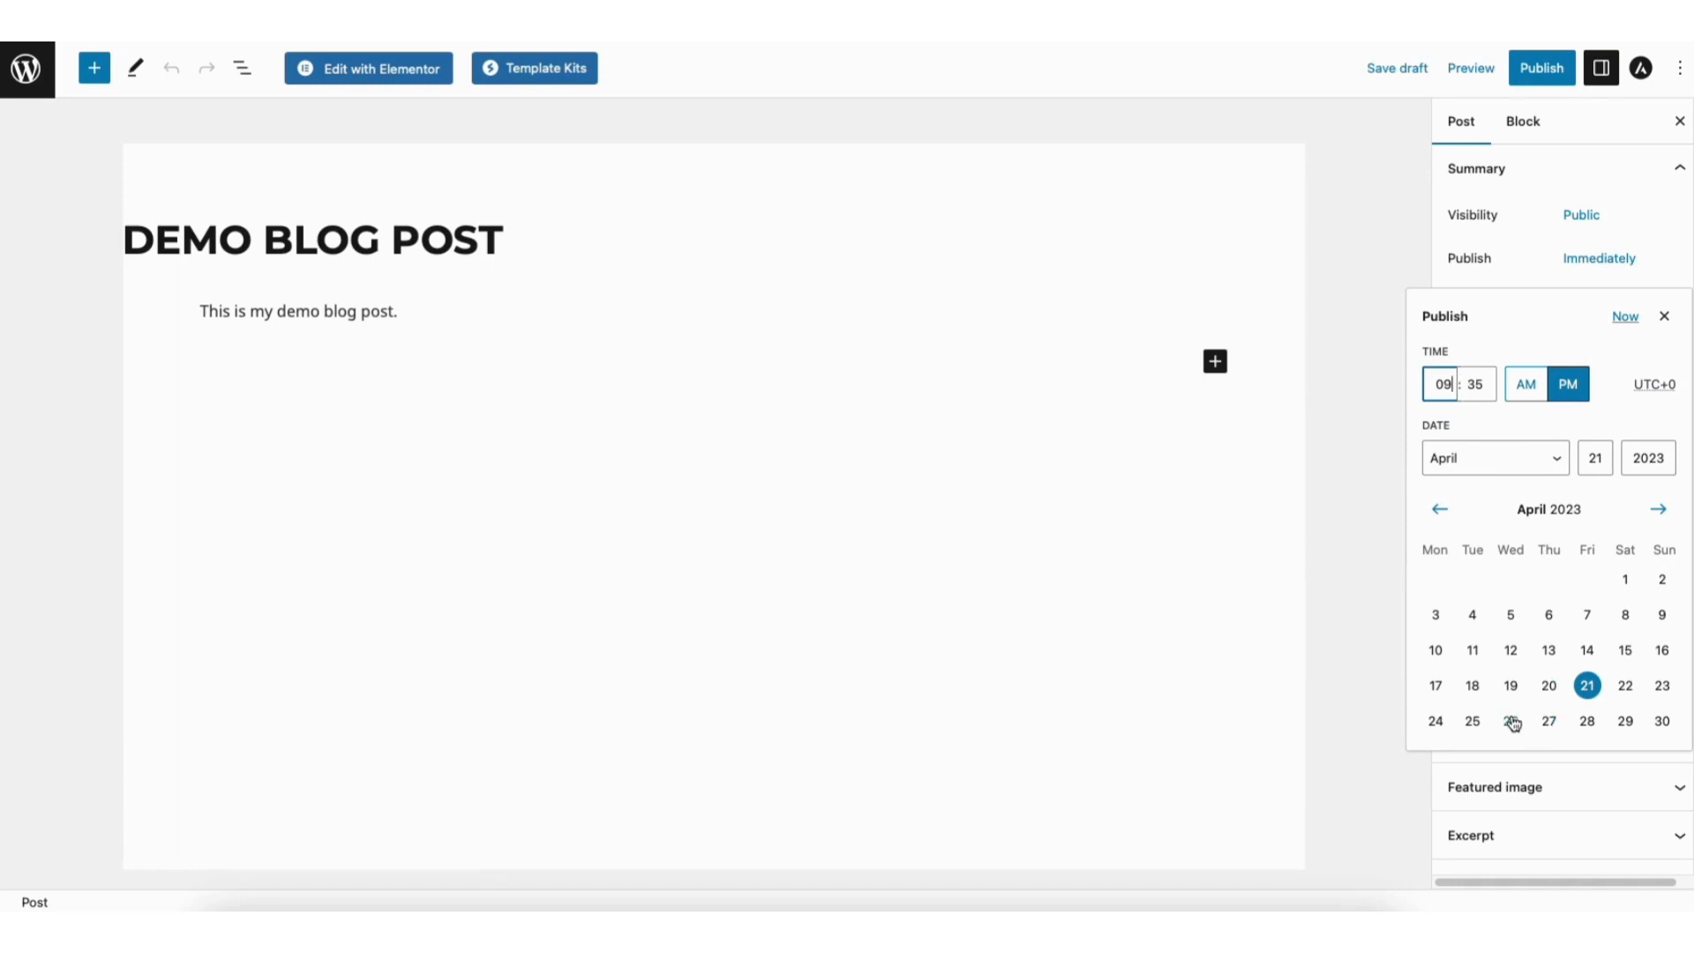
left_click(1510, 721)
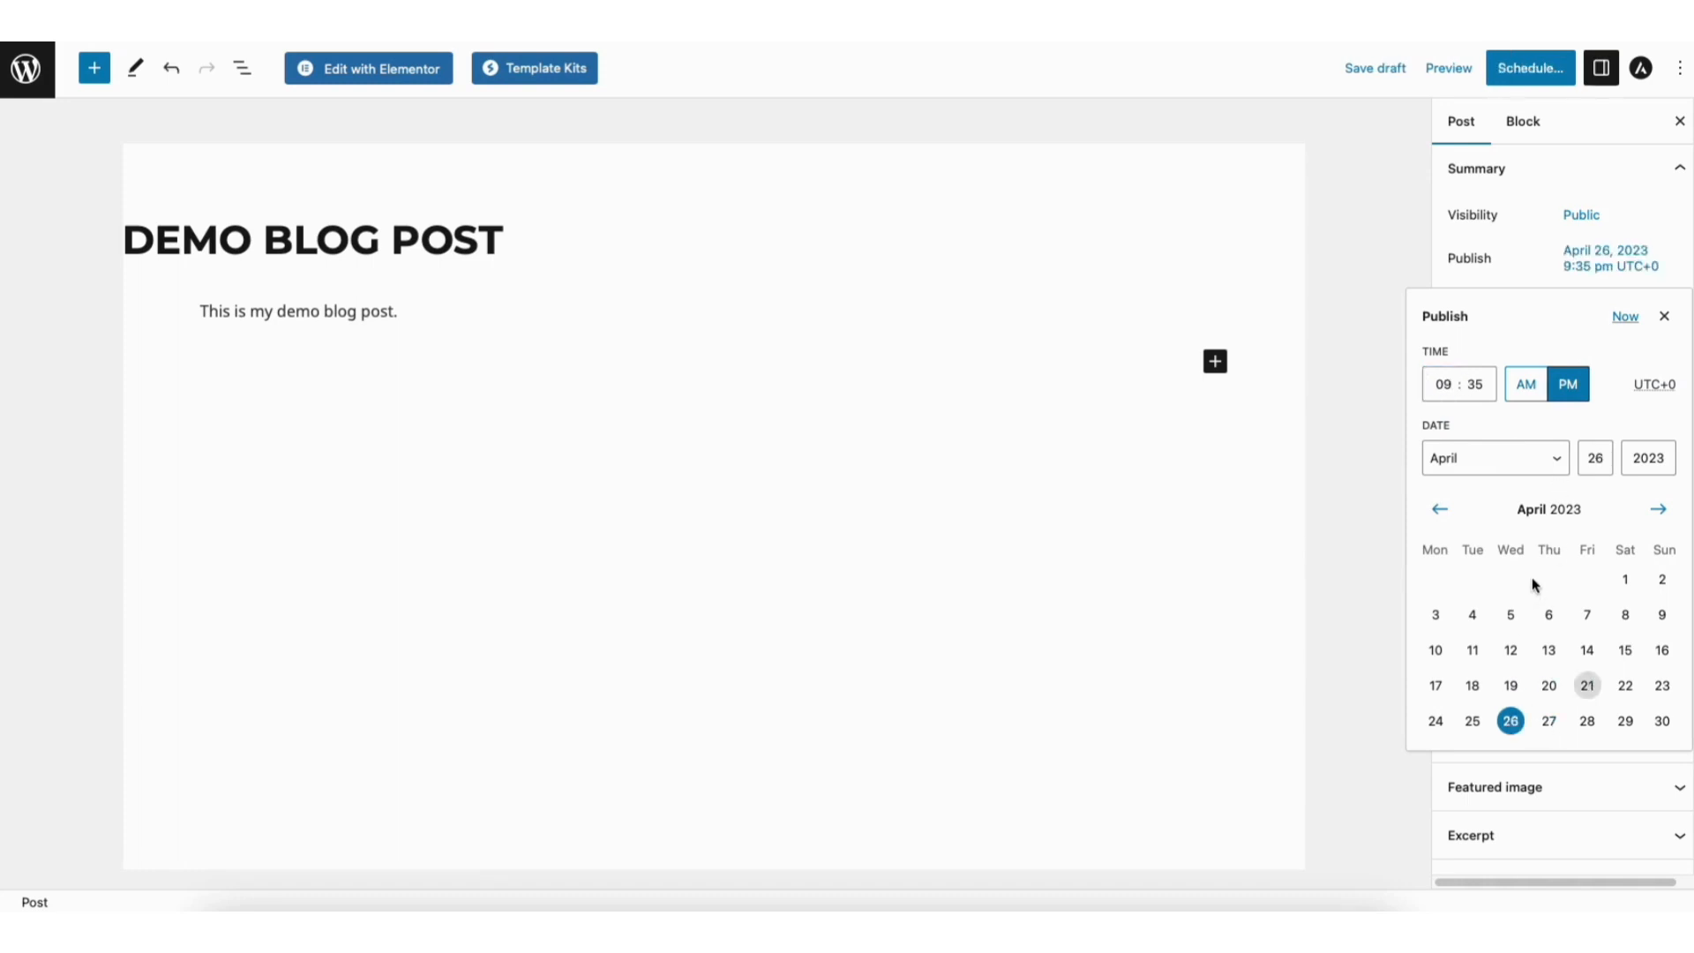
mouse_move(1375, 529)
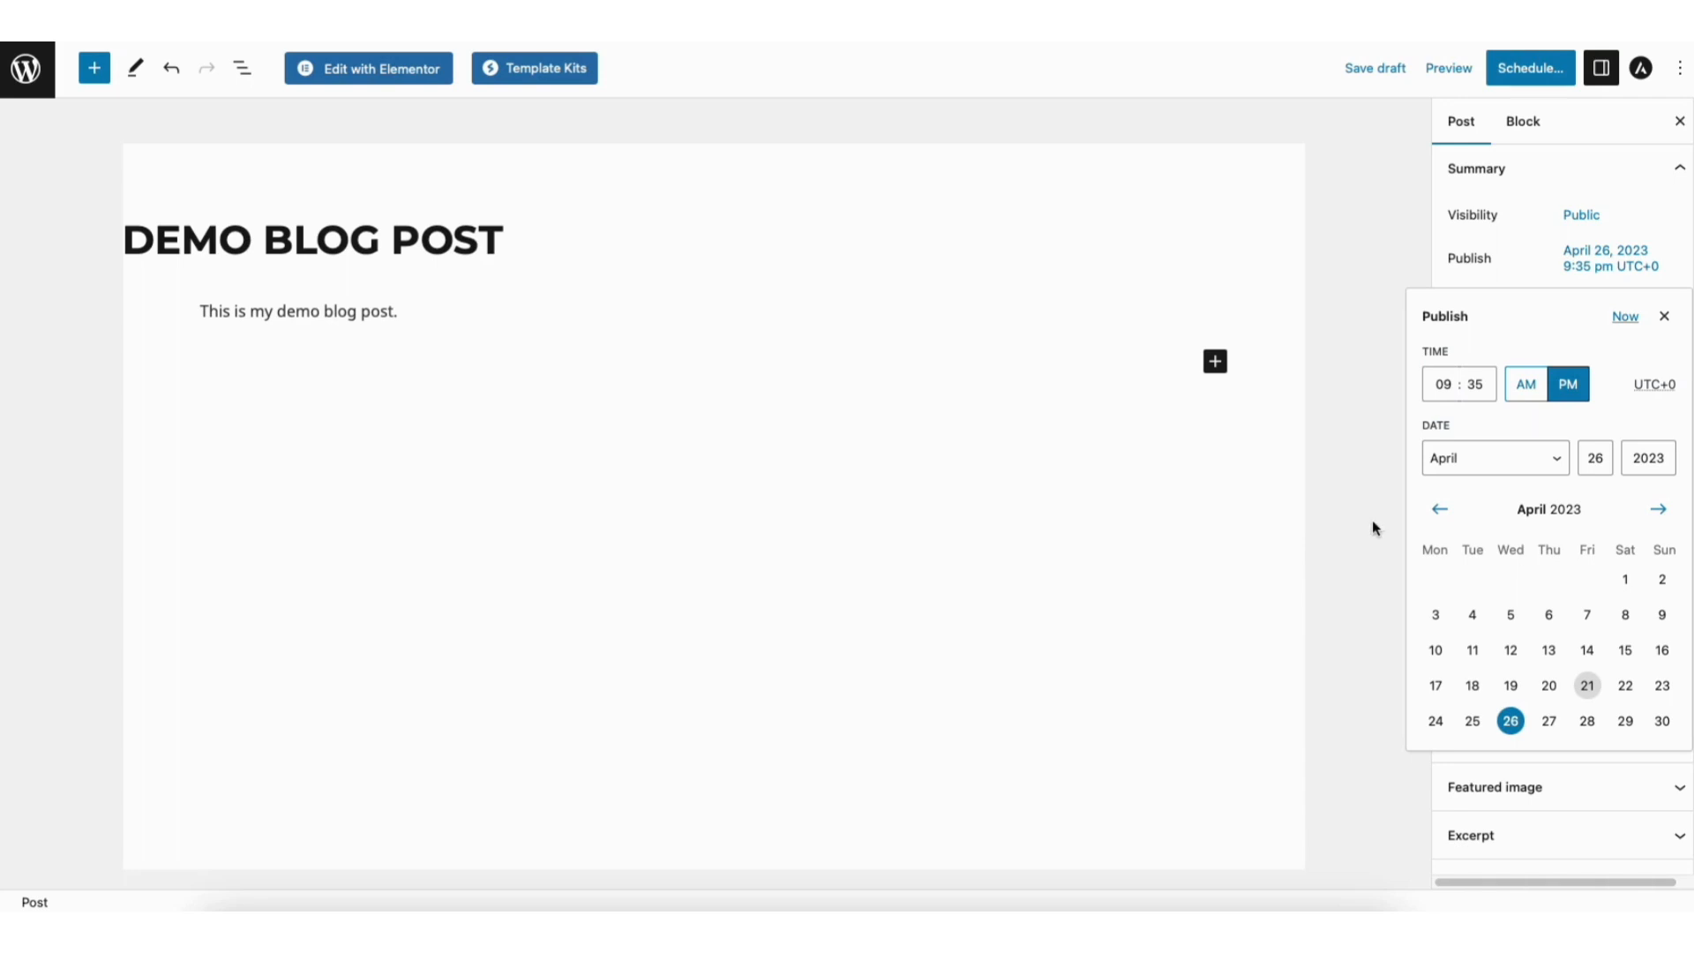
left_click(1664, 317)
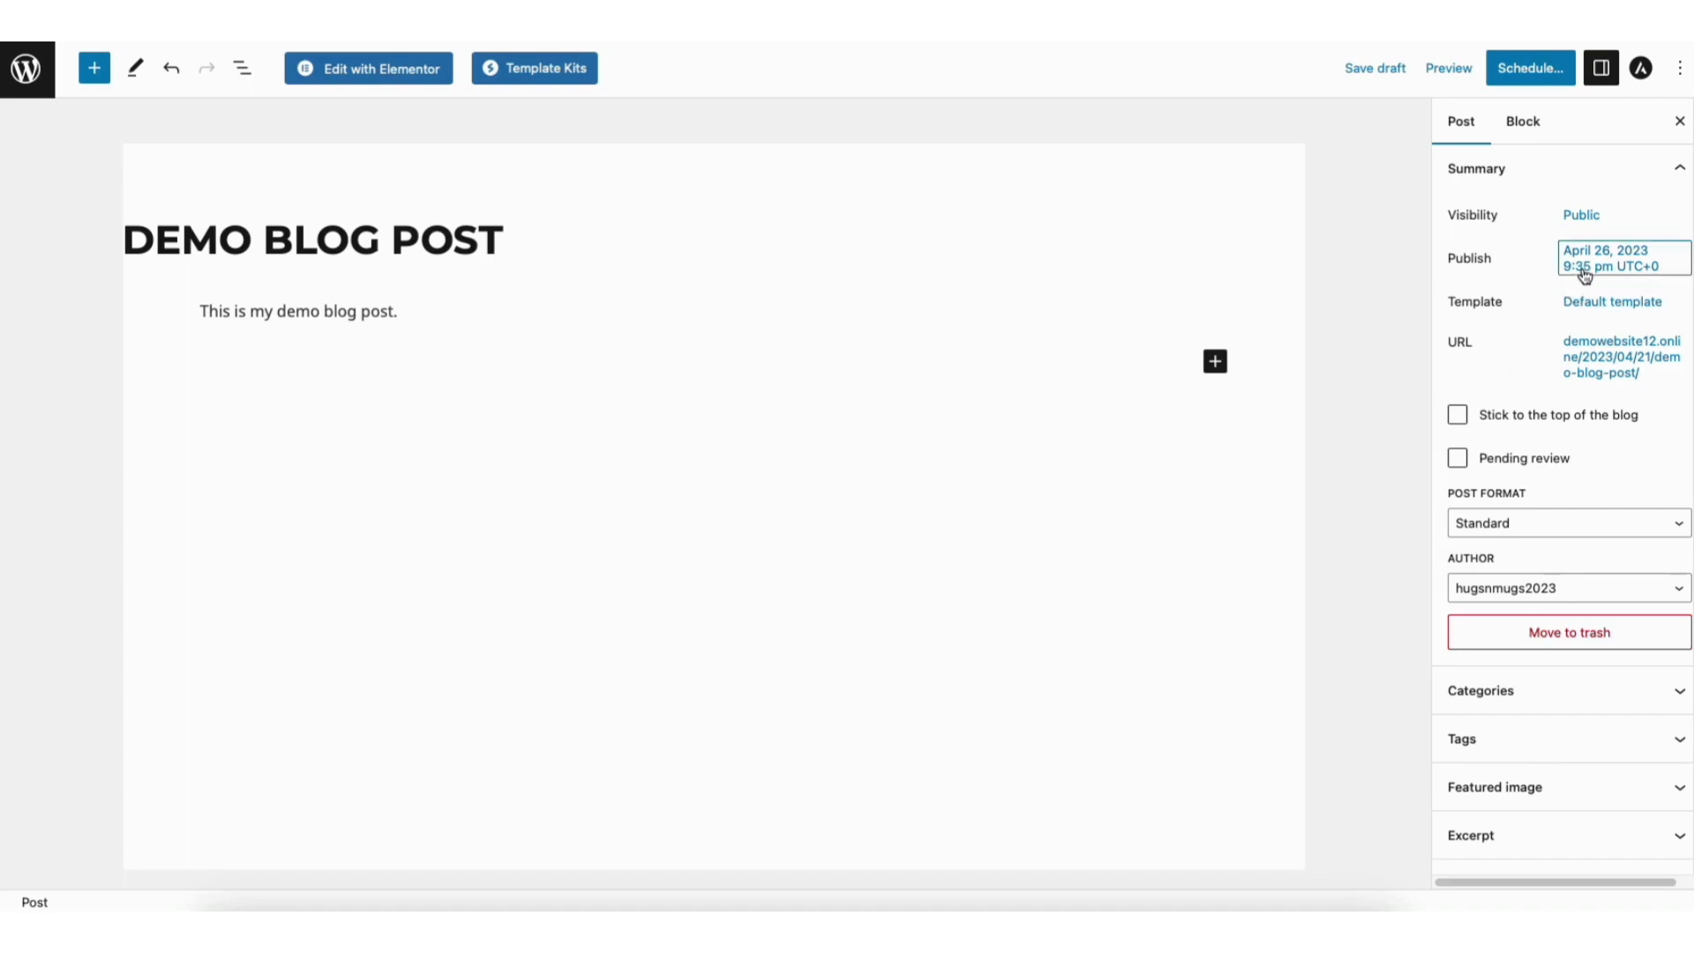
mouse_move(1623, 260)
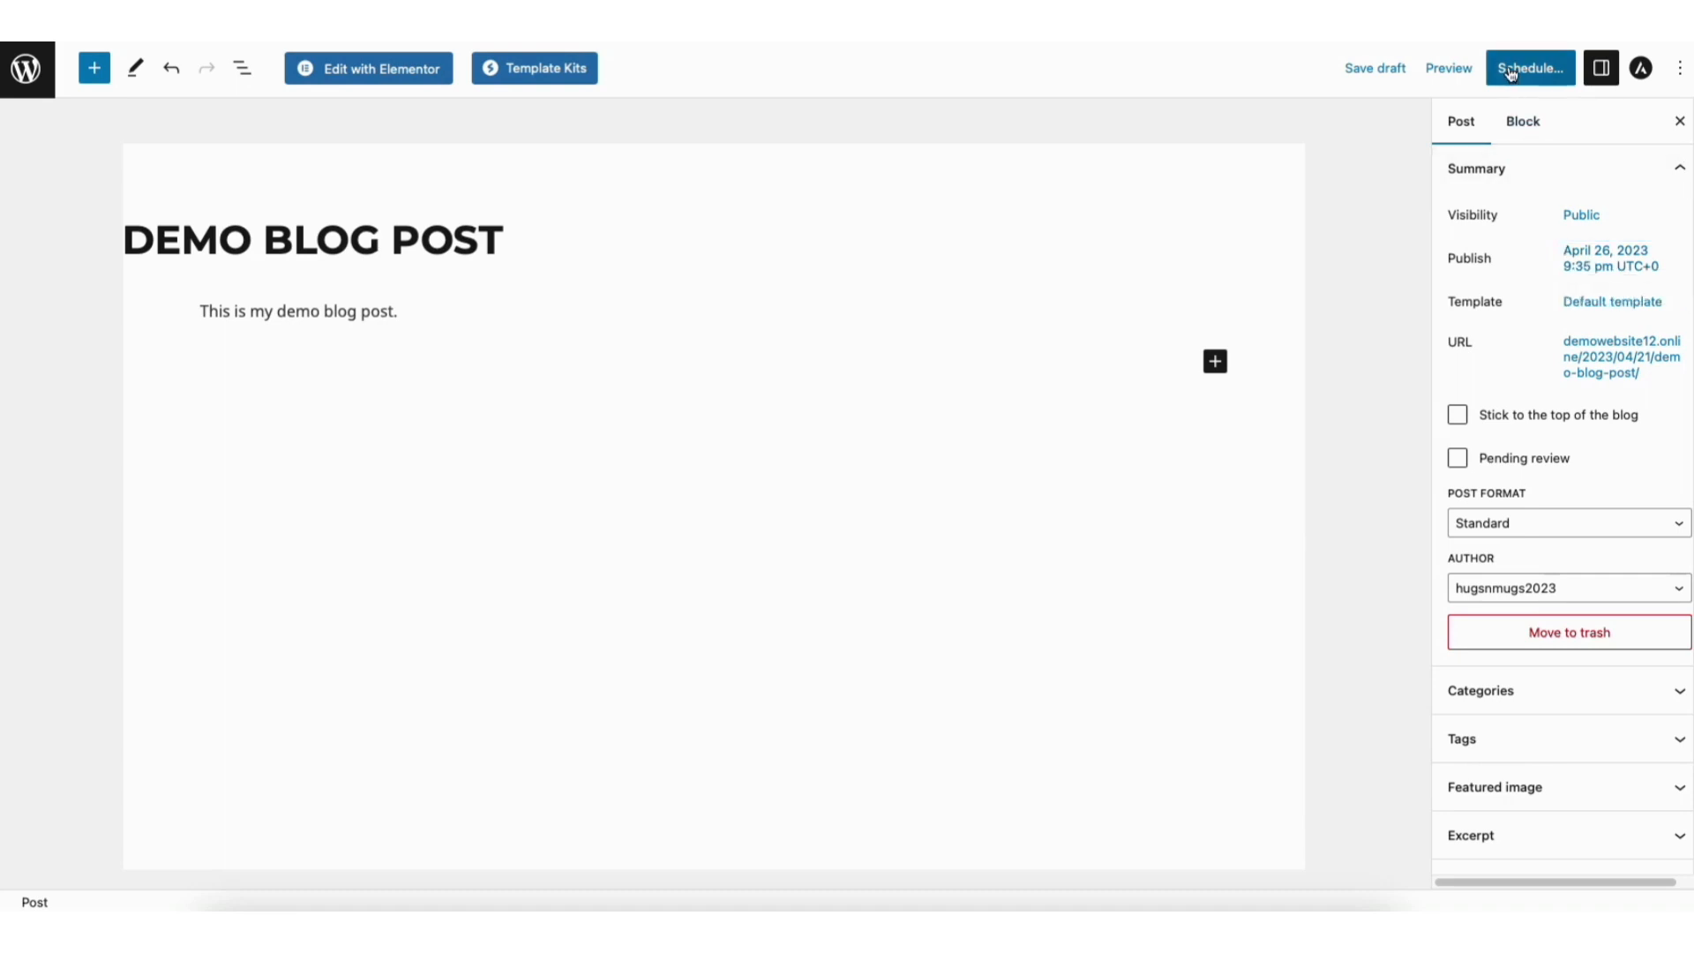
- Schedule the post and confirm it in the pre-publish panel
left_click(1530, 67)
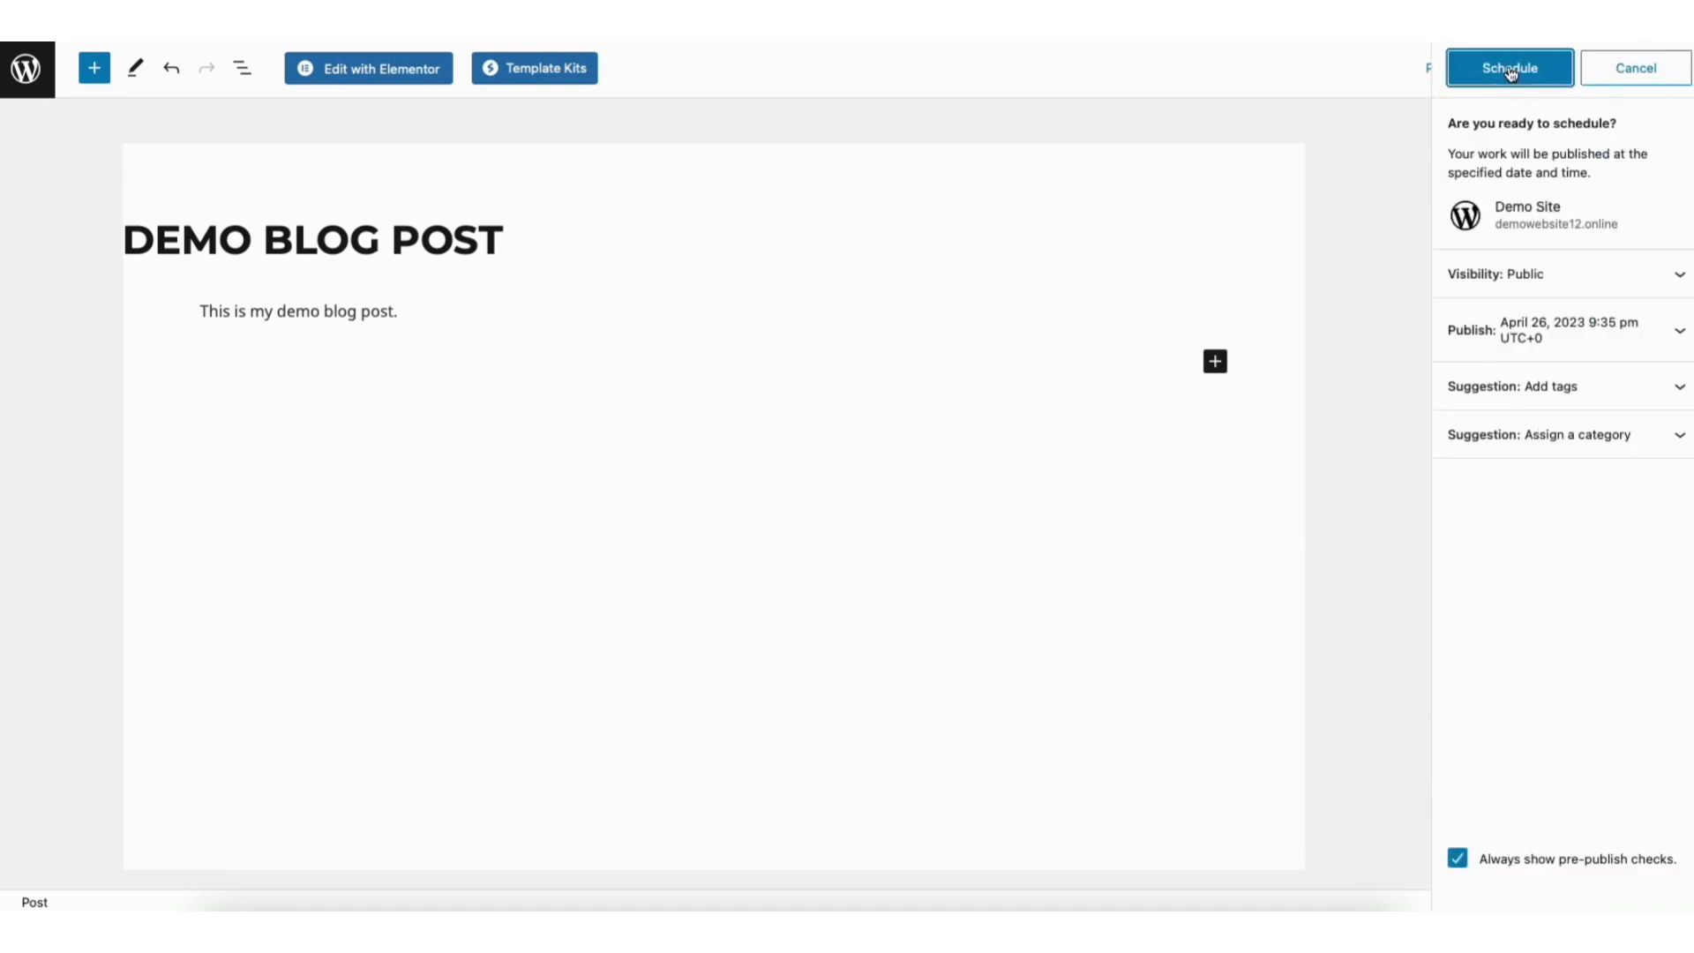
mouse_move(1545, 145)
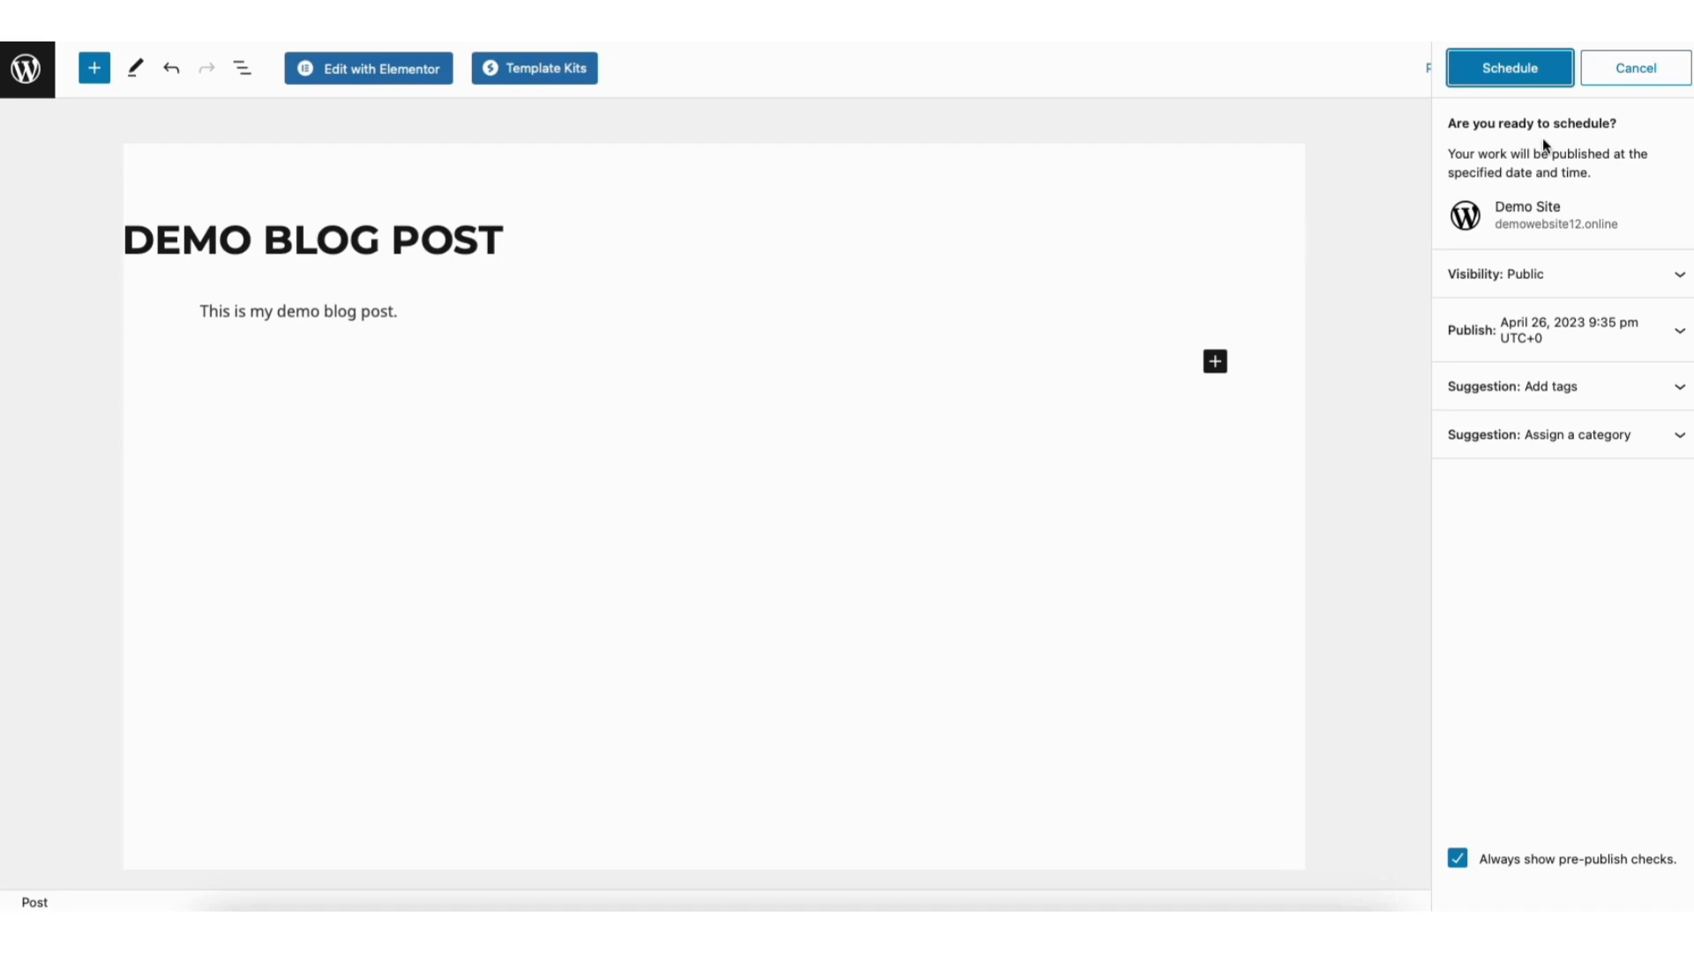
left_click(1510, 67)
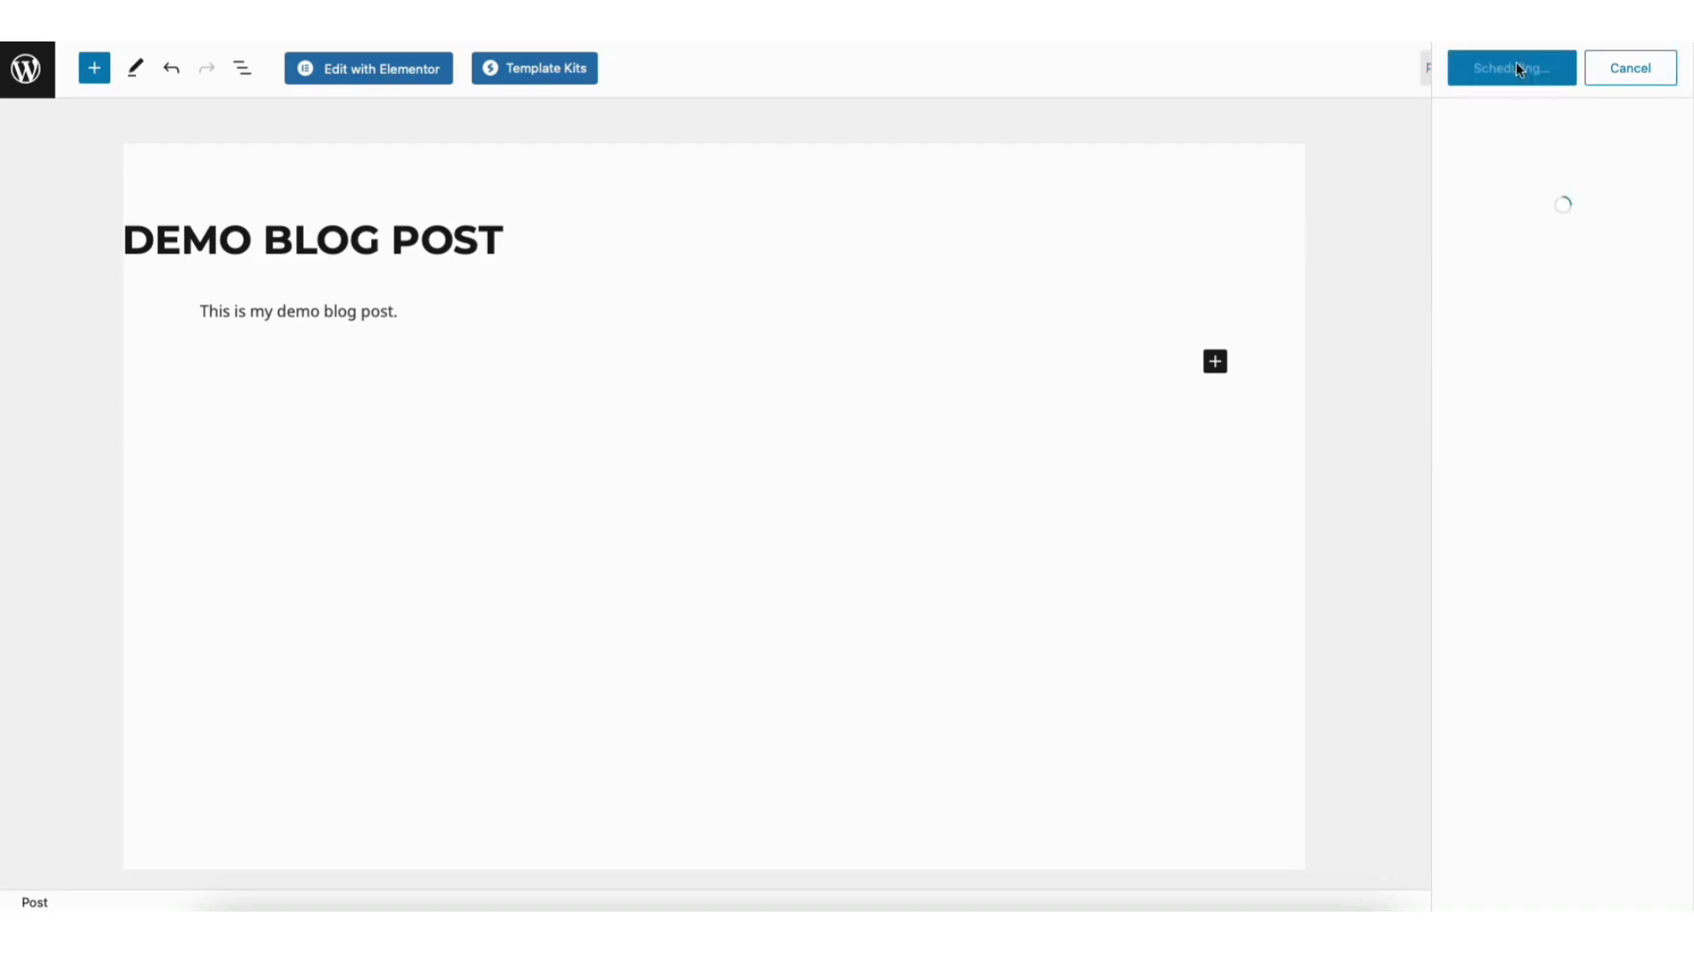
left_click(1510, 68)
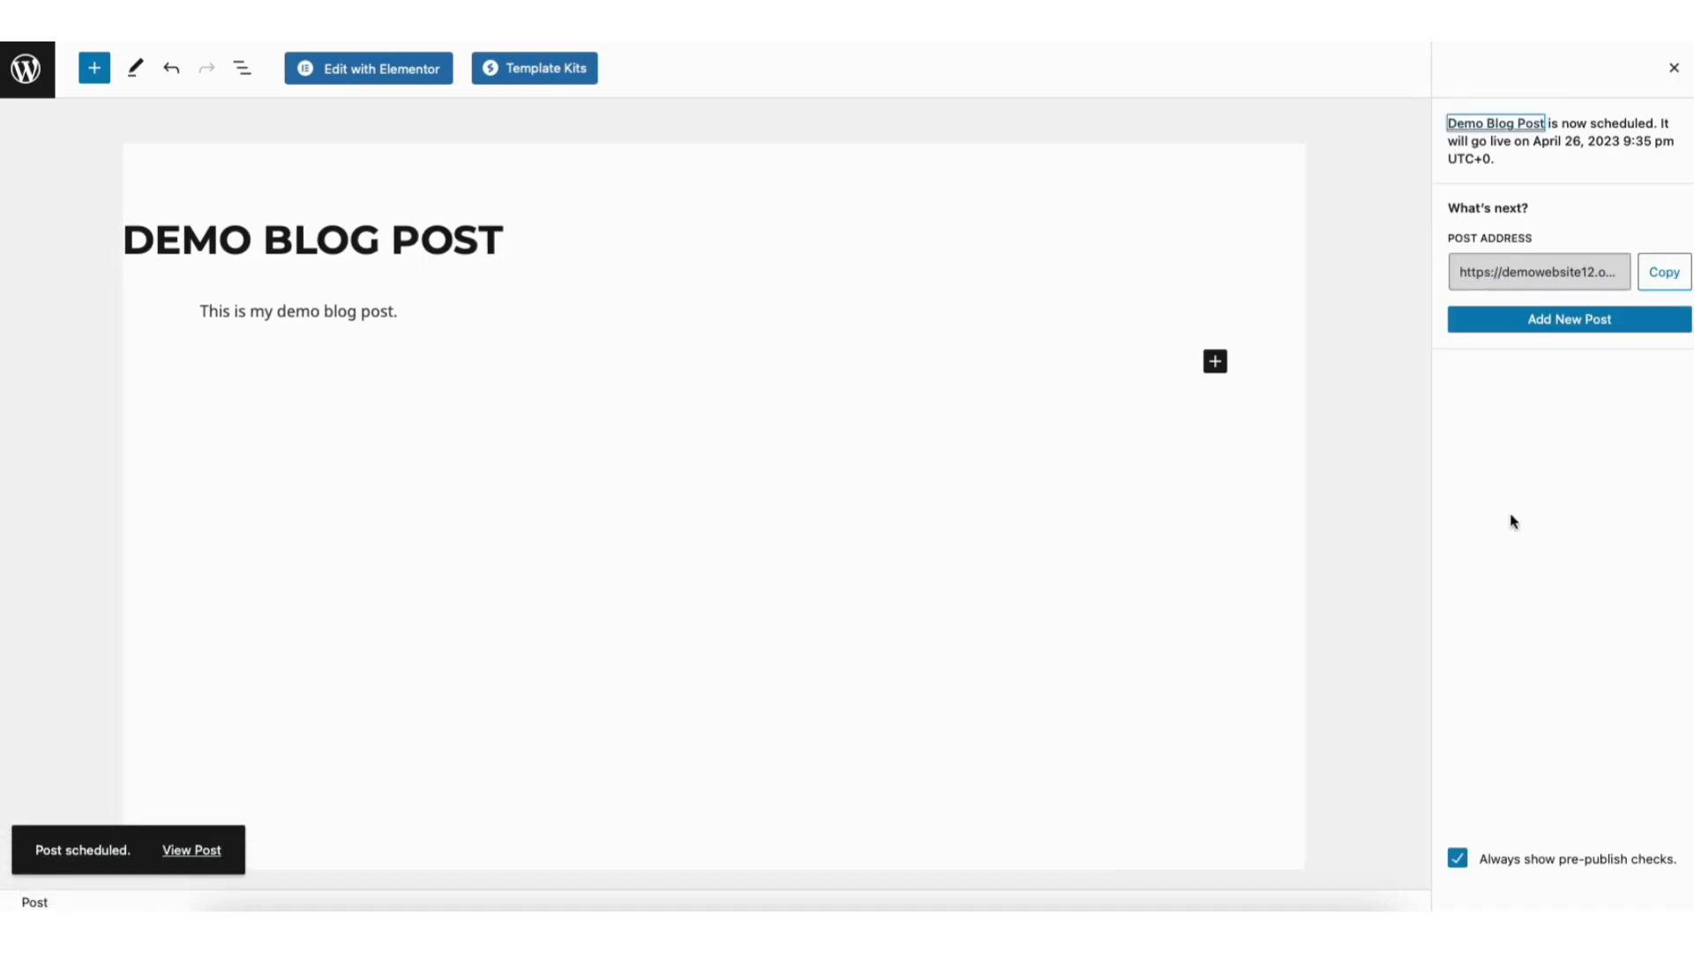